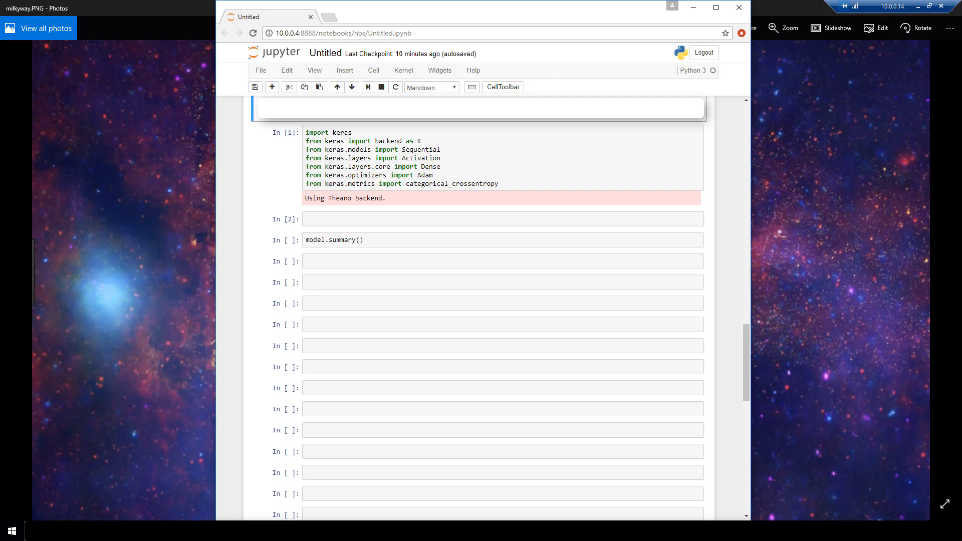
In the empty second cell, write model = Sequential([l1,l2,l3])
left_click(456, 153)
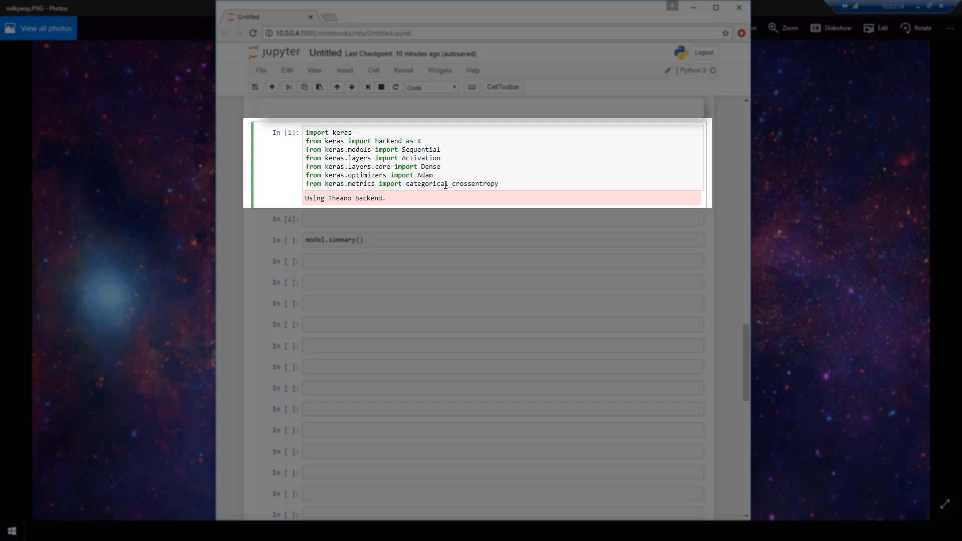
mouse_move(420, 220)
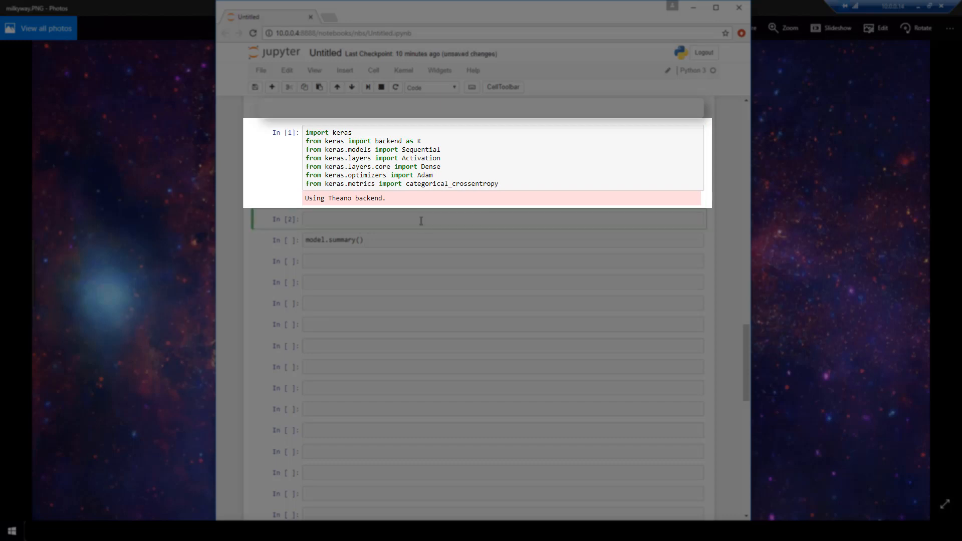
left_click(421, 219)
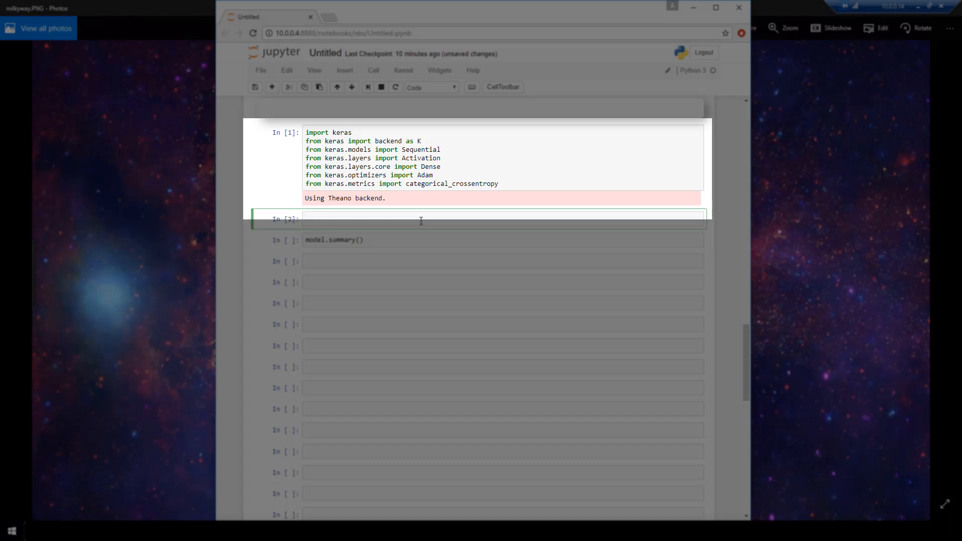
type("model")
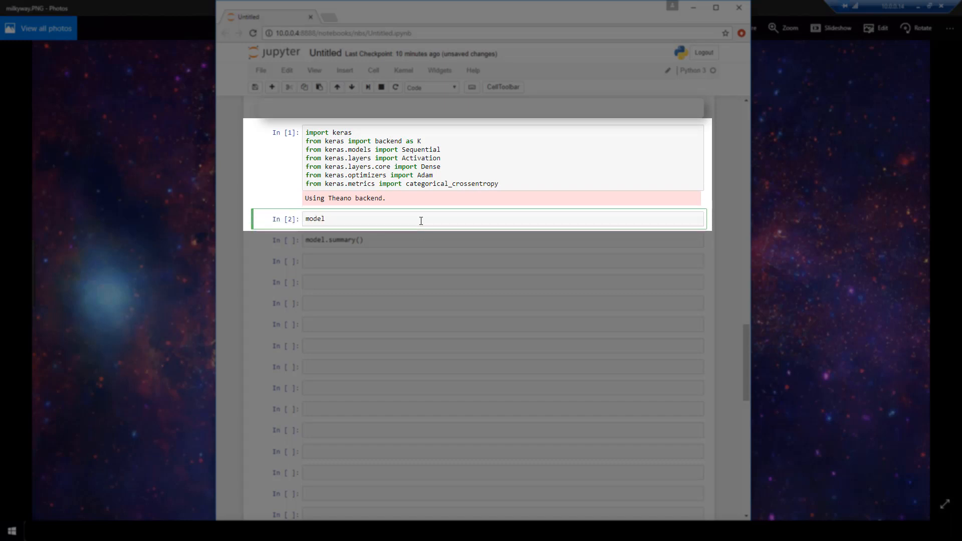
type("=")
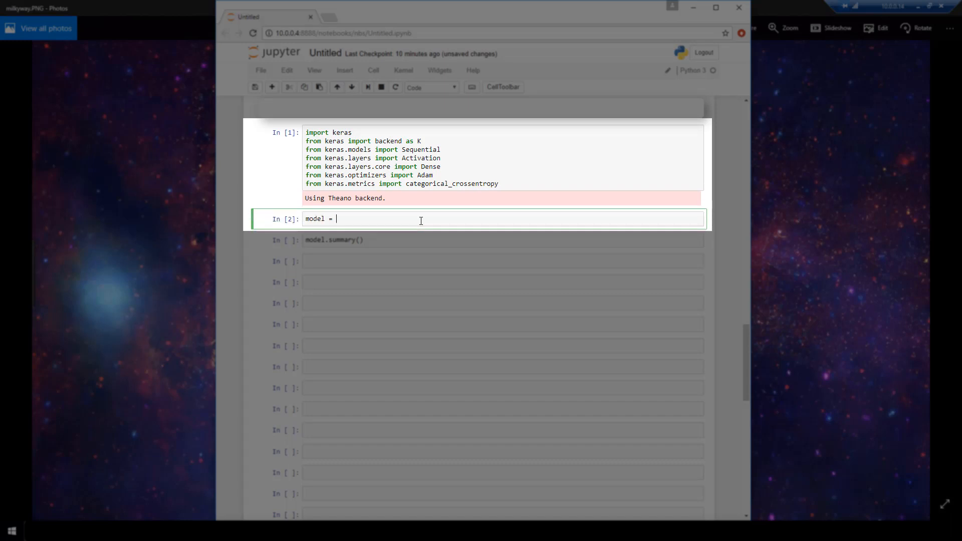
type("Sequenti")
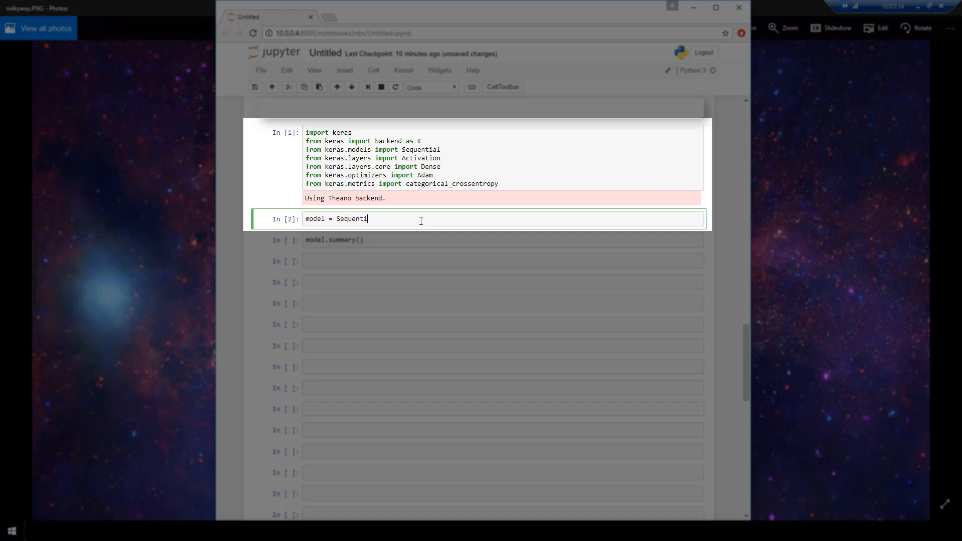
type("al([])")
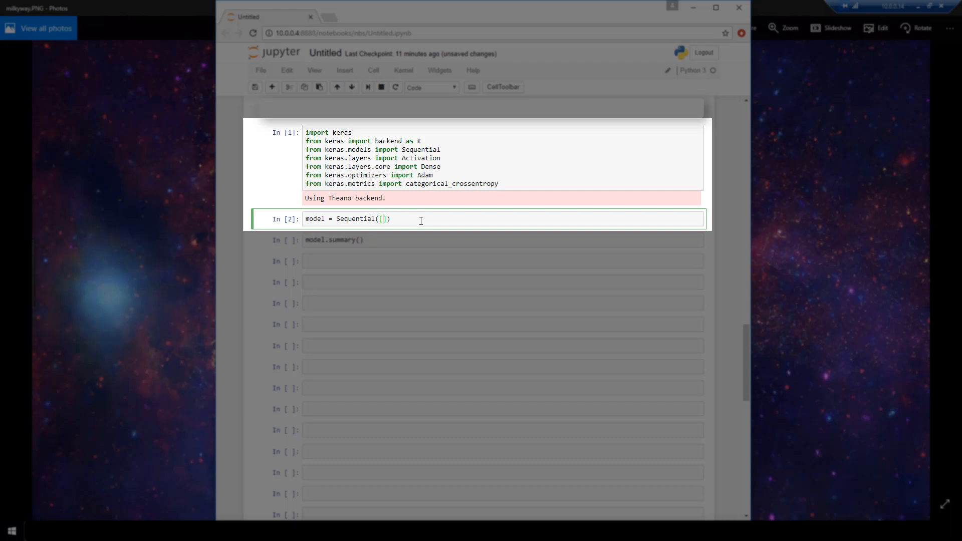
type("[]")
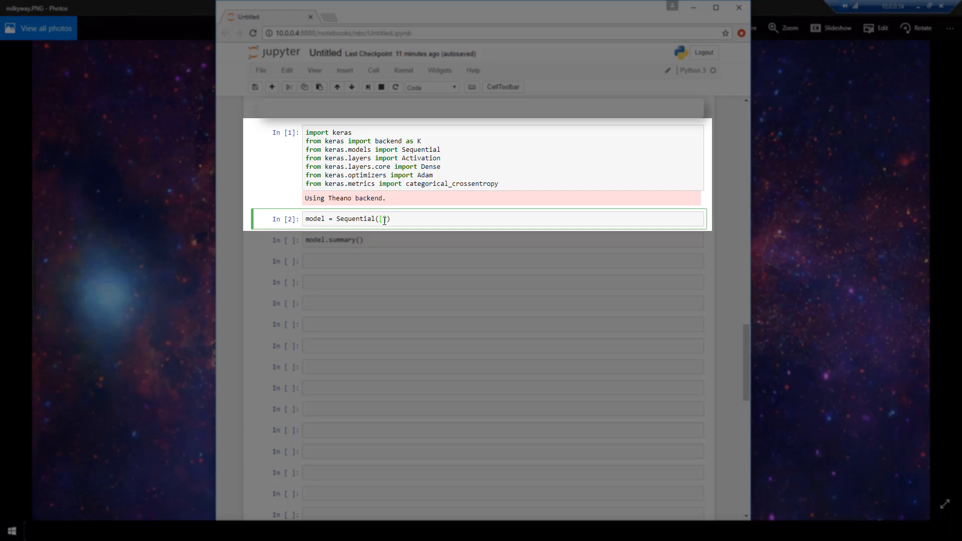
type("1,1")
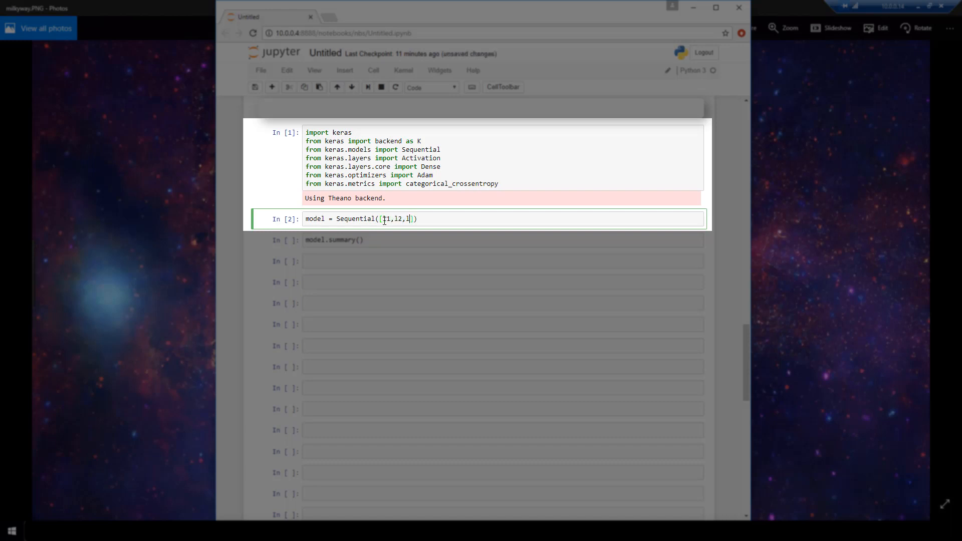
type("3")
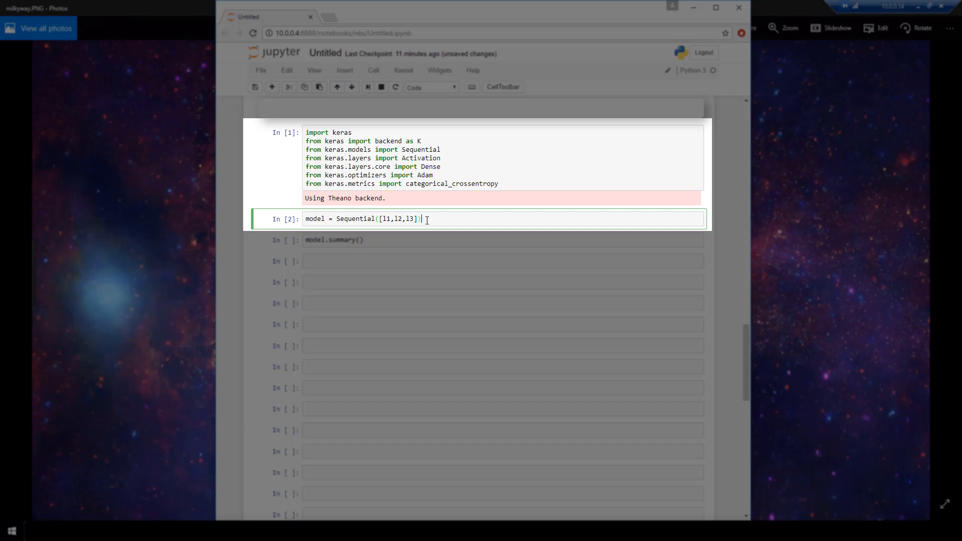
Add the lines model.add(l4) and model.app(l5) below the Sequential definition
type("model")
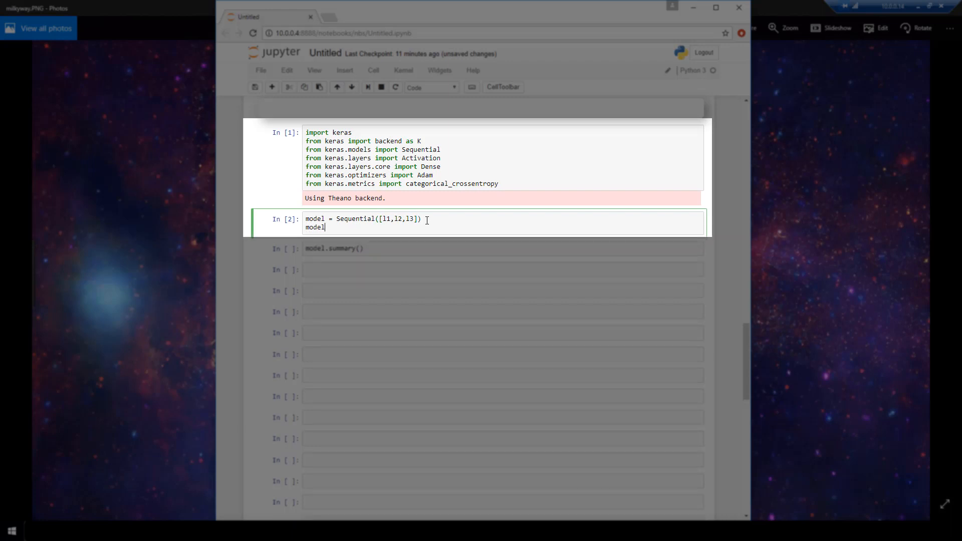
type(".add()")
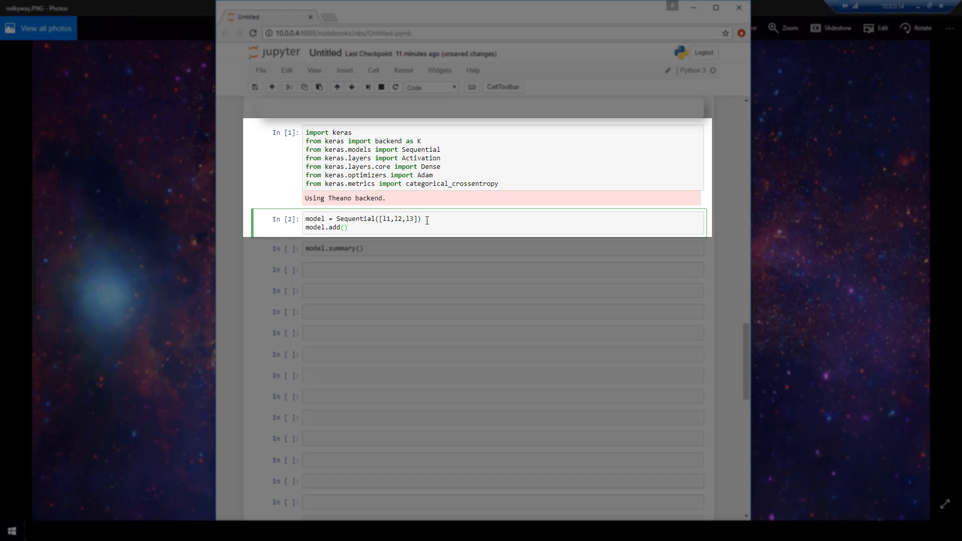
type("l4")
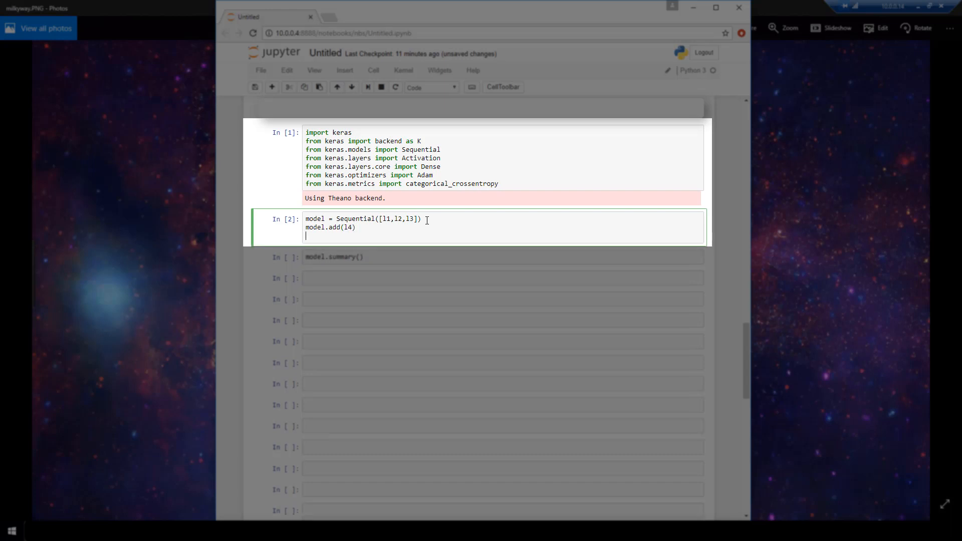
type("model.app(")
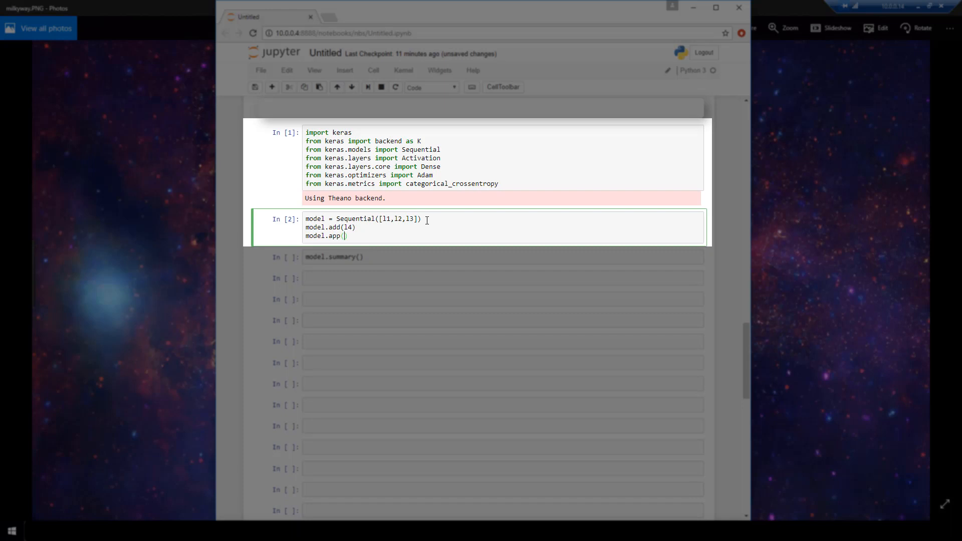
type("l5)")
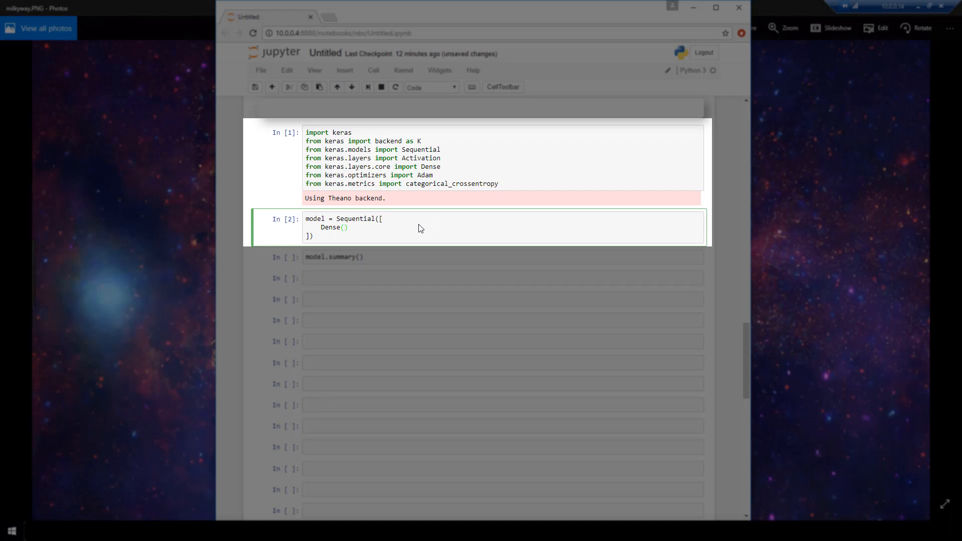
Make the first layer Dense(16, input_shape=(1,), activation='relu')
type("16")
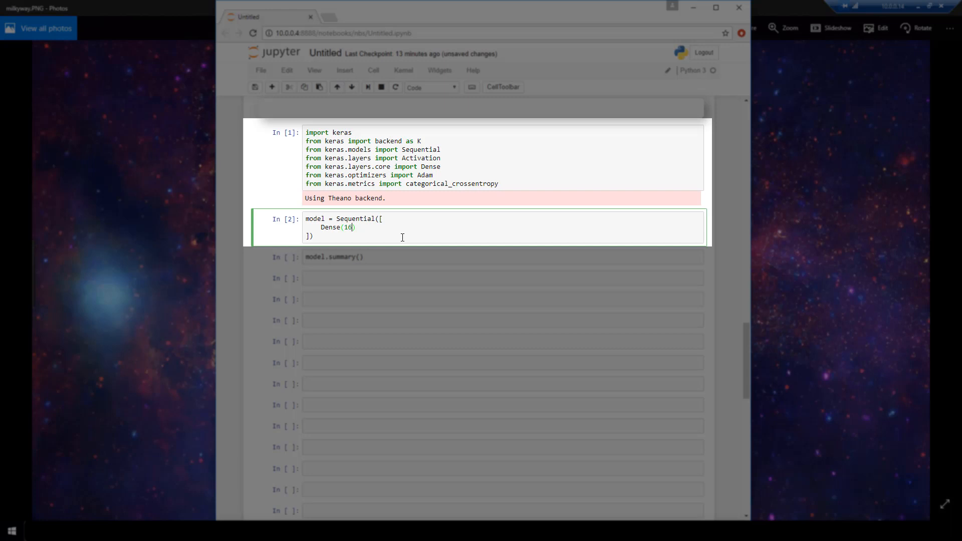
type(",")
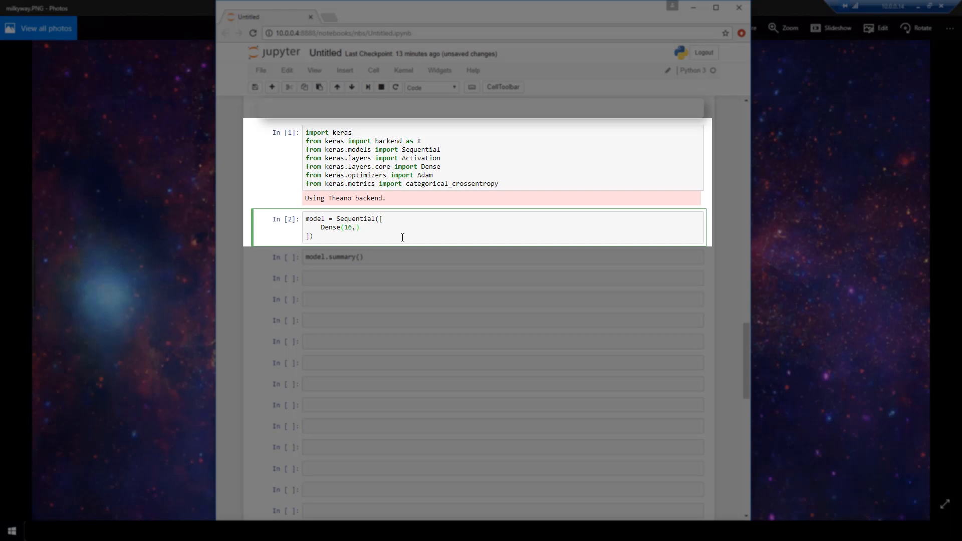
type("input")
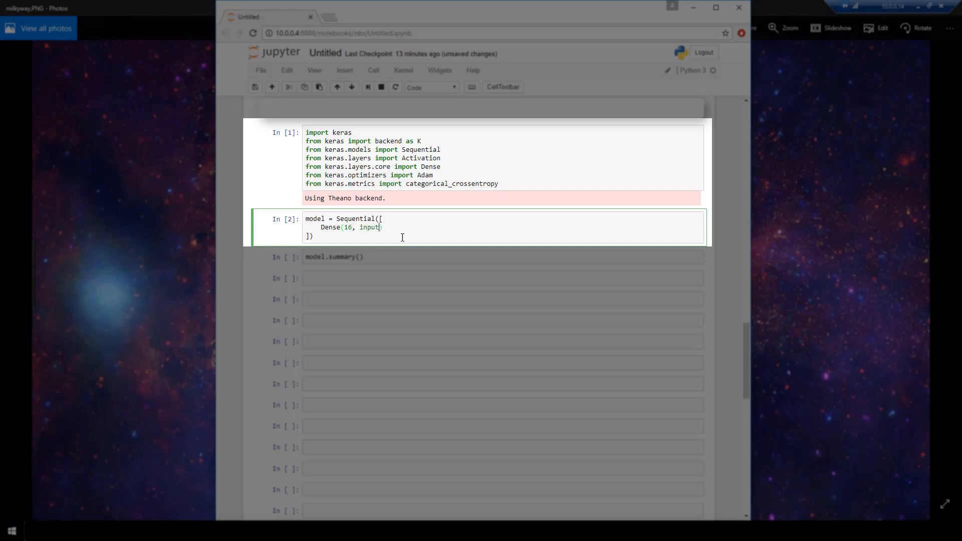
type("_shape=")
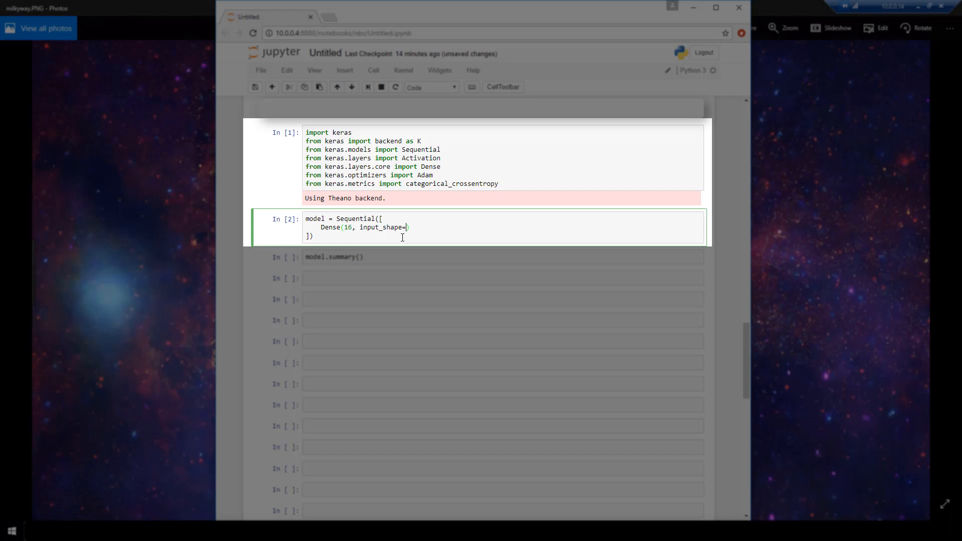
type("(")
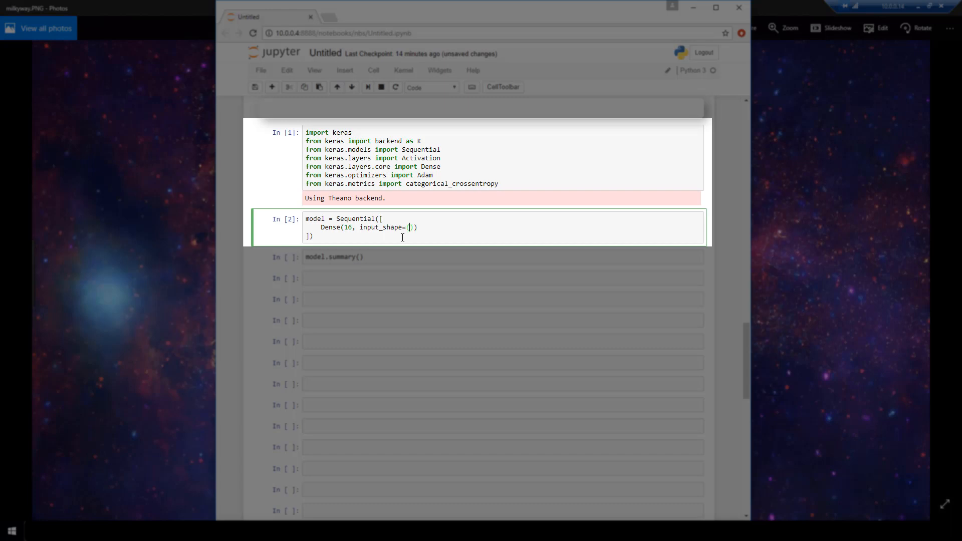
type("1,")
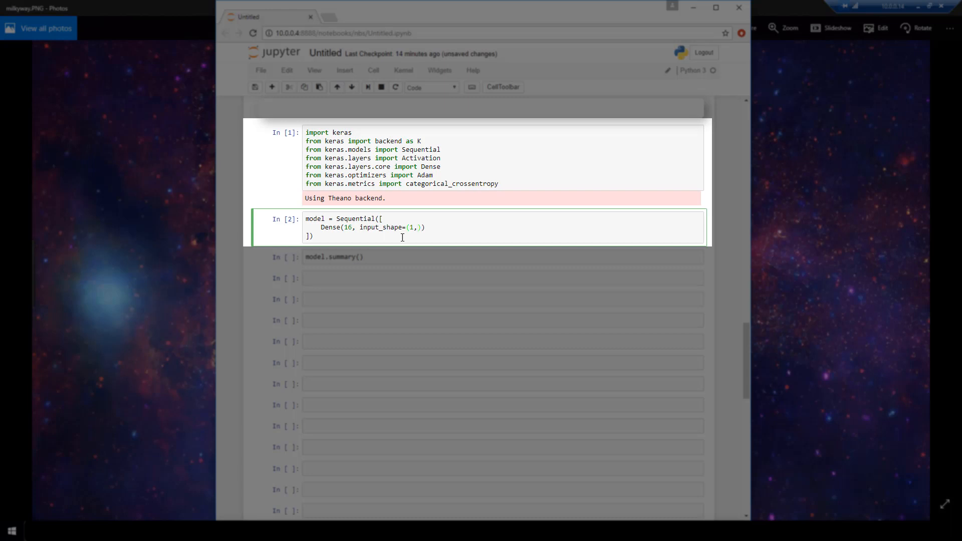
type(", activati")
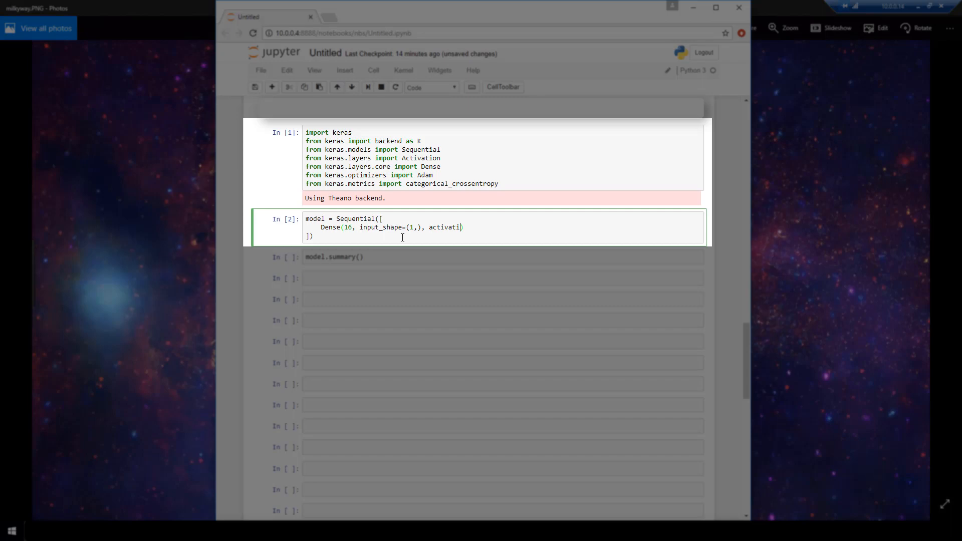
type("on=")
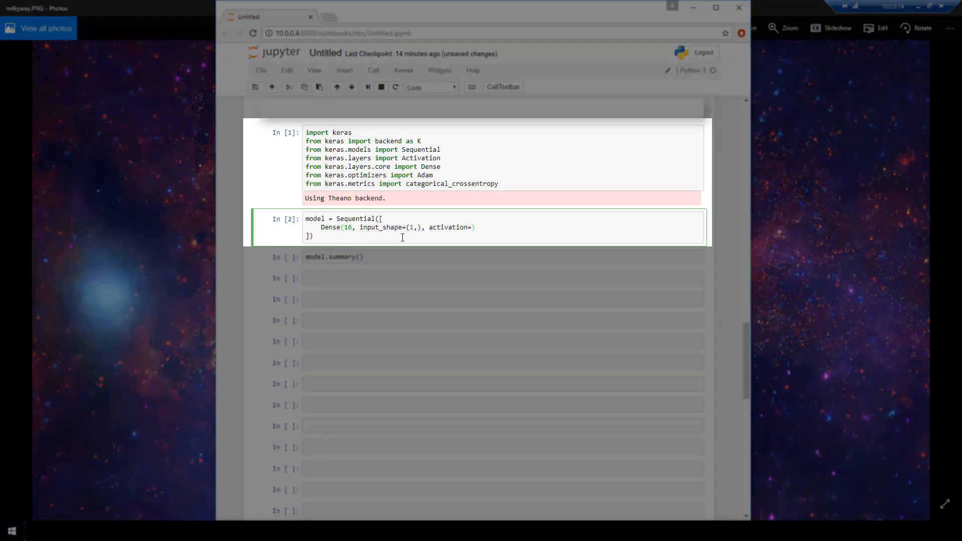
type("'relu'")
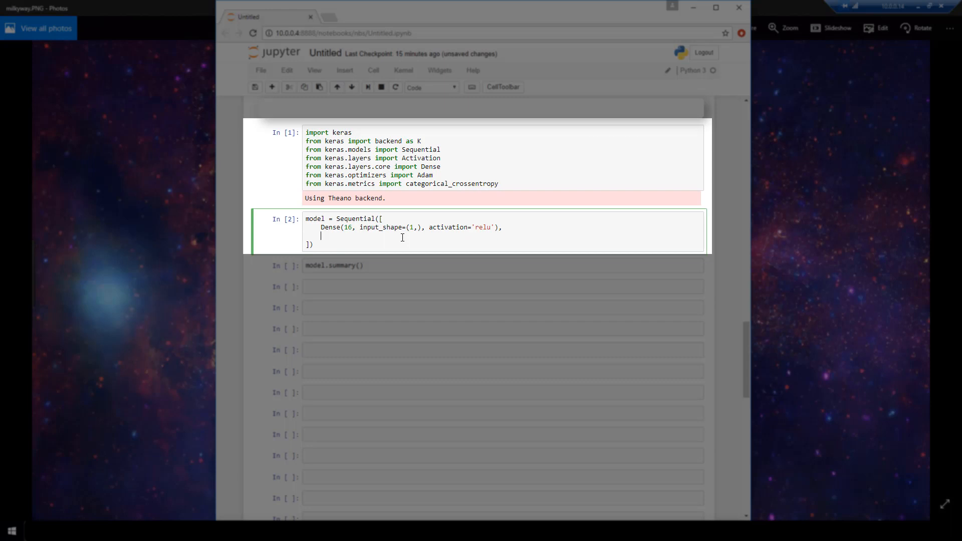
key("Backspace")
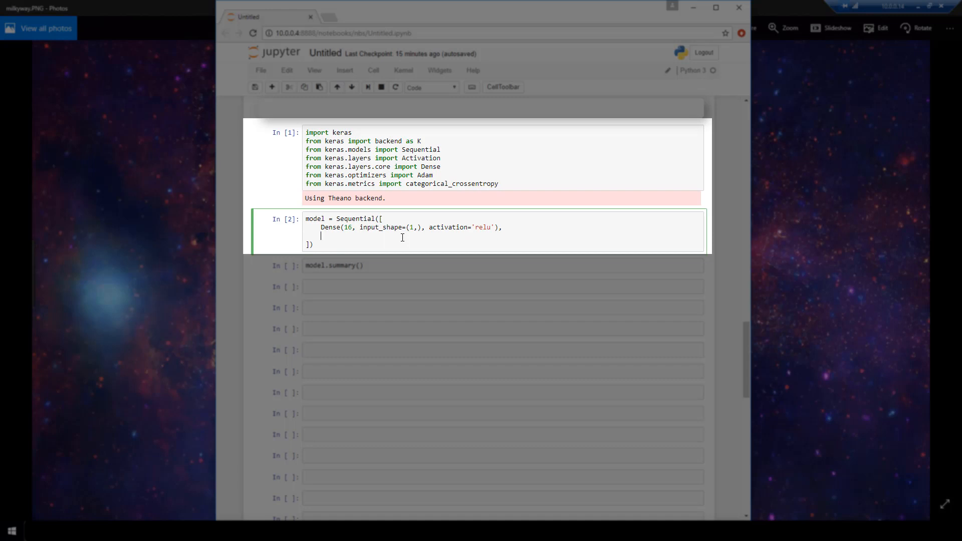
key("Backspace")
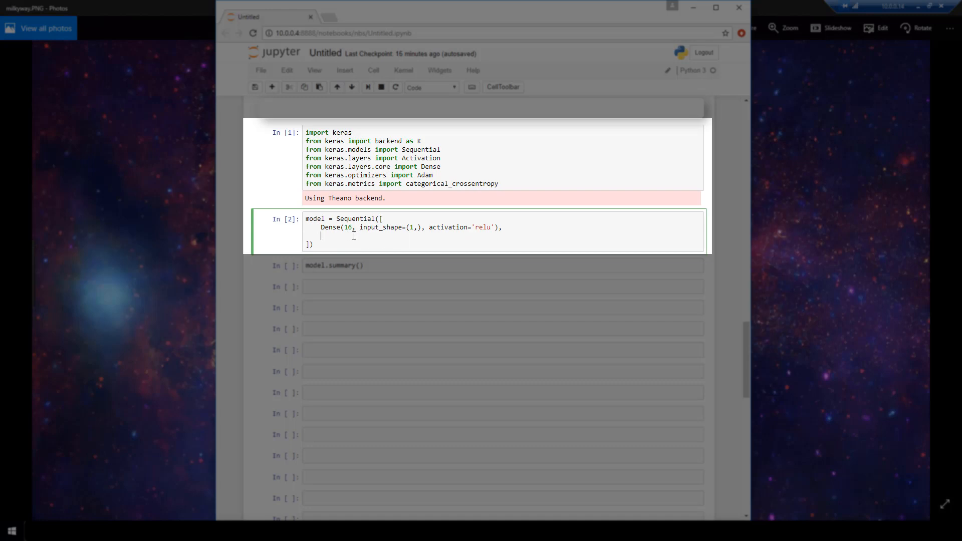
Add a Dense(32, activation='reul') layer to the Sequential list
type("Dense")
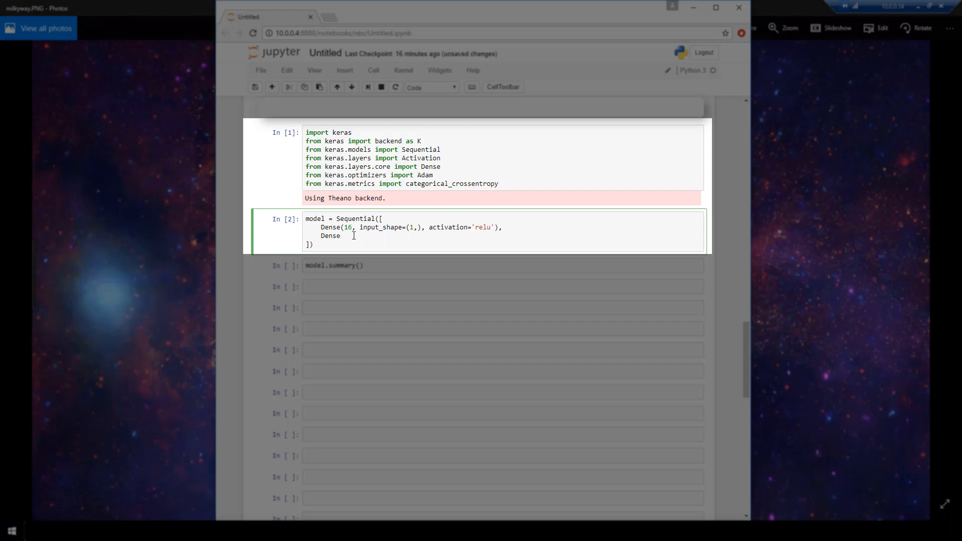
type("()")
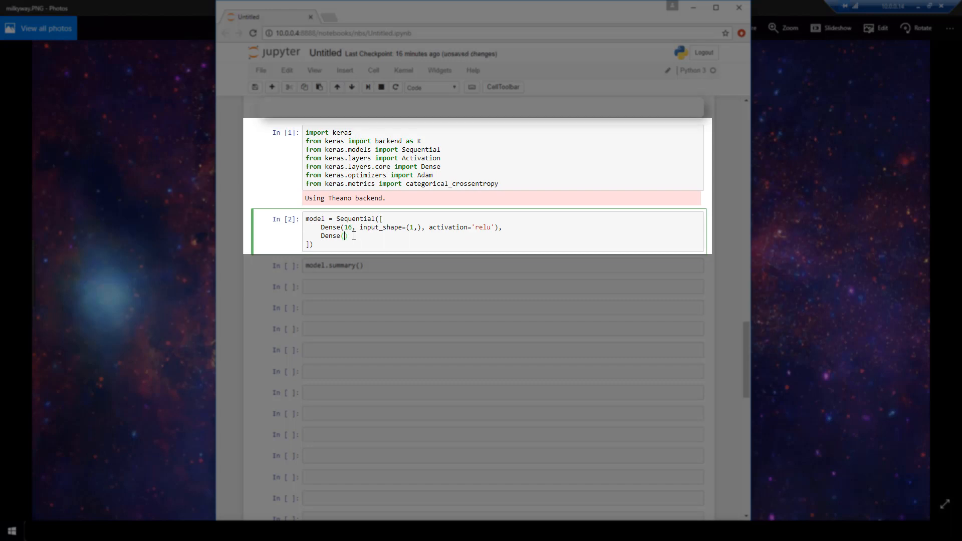
type("32, ac")
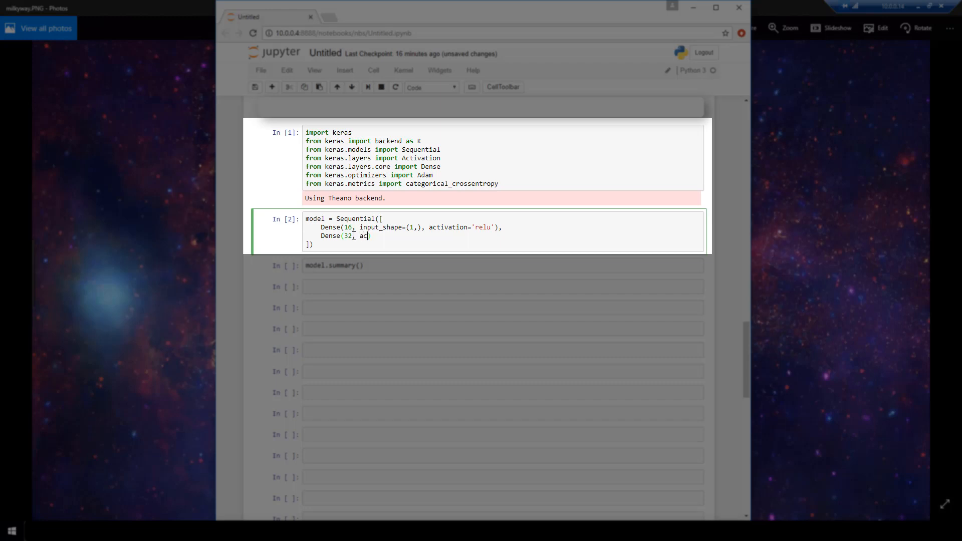
type("tivation")
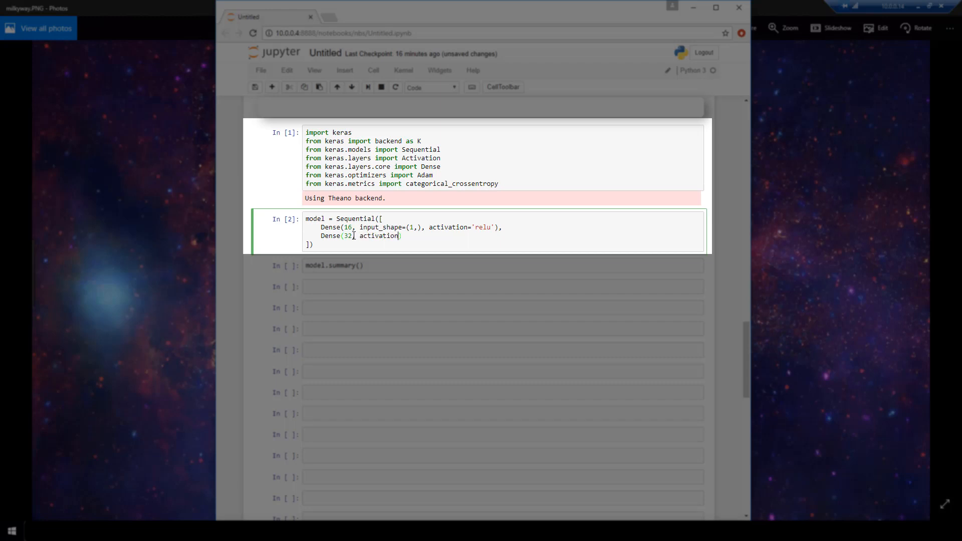
type("='reul')")
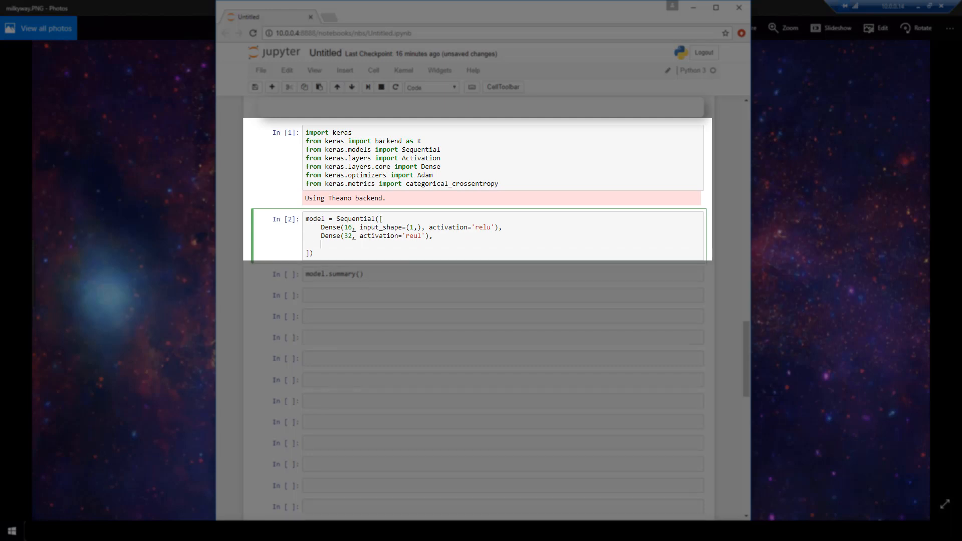
Add Dense(2, activation='softmax') and run the cell, which raises a ValueError
type("Dense")
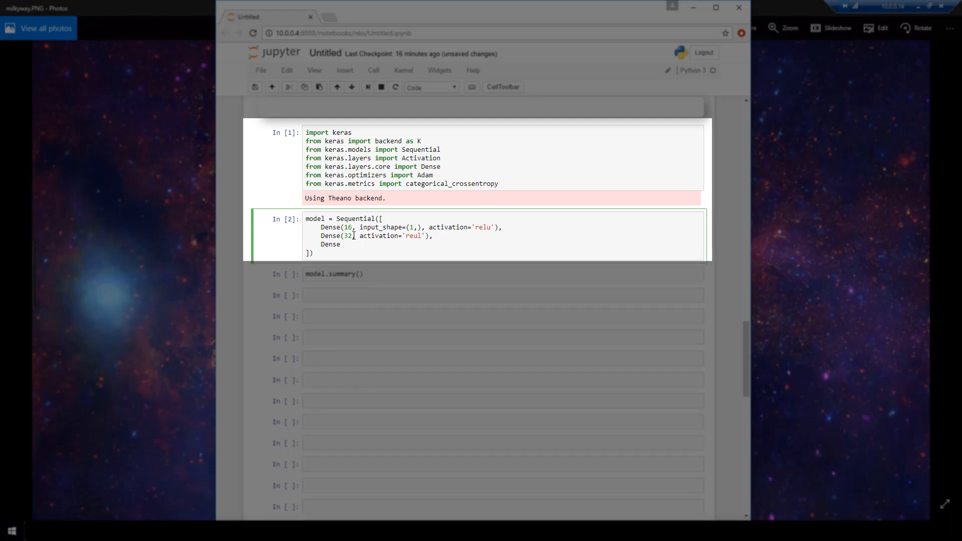
type("()")
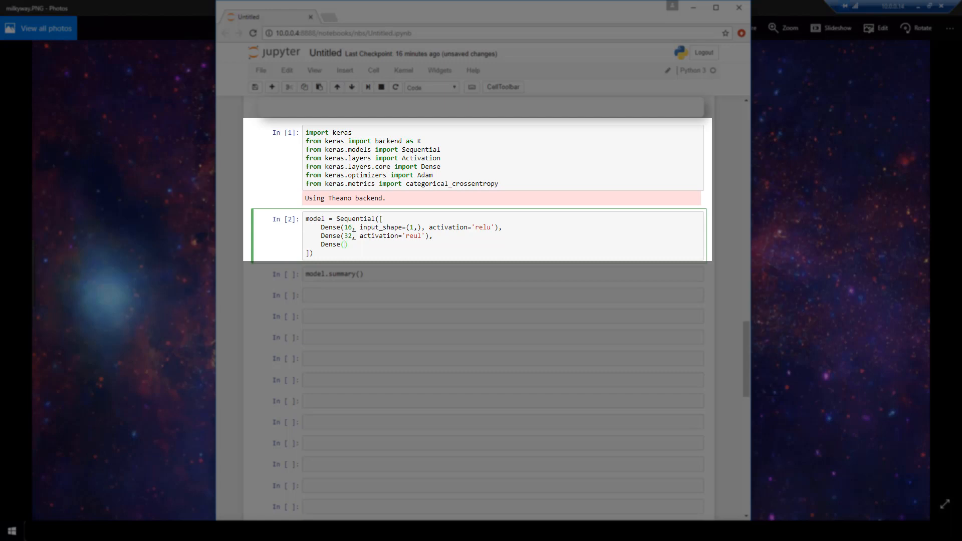
type("2, activation")
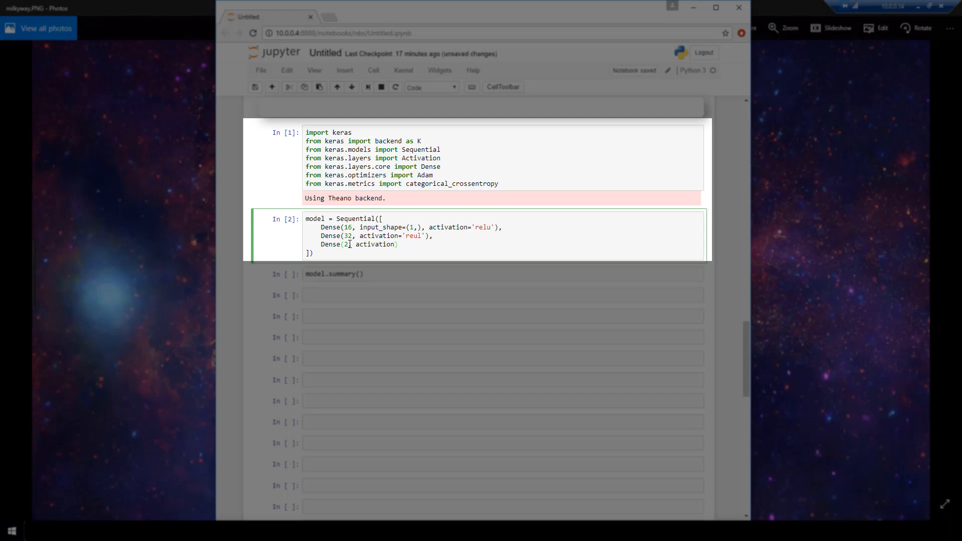
type("='sof'")
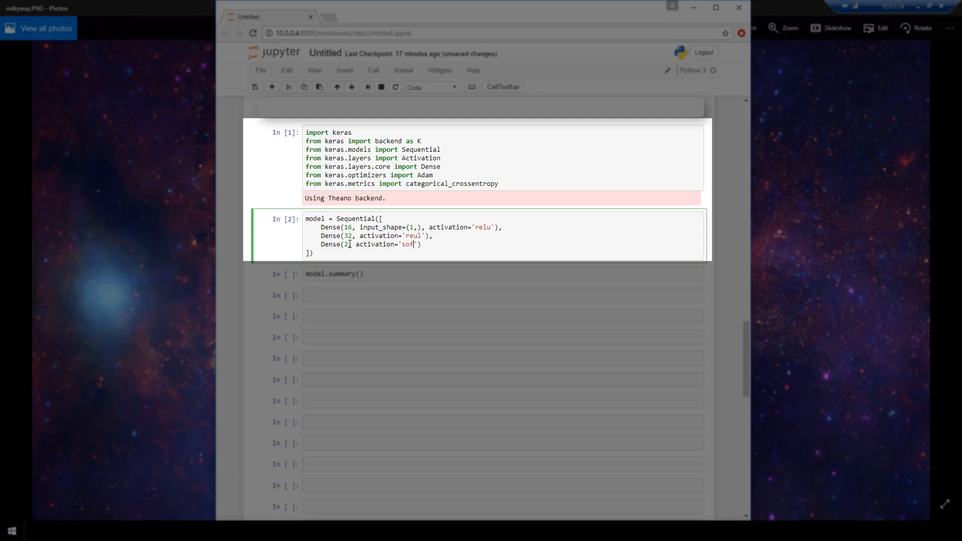
type("tmax")
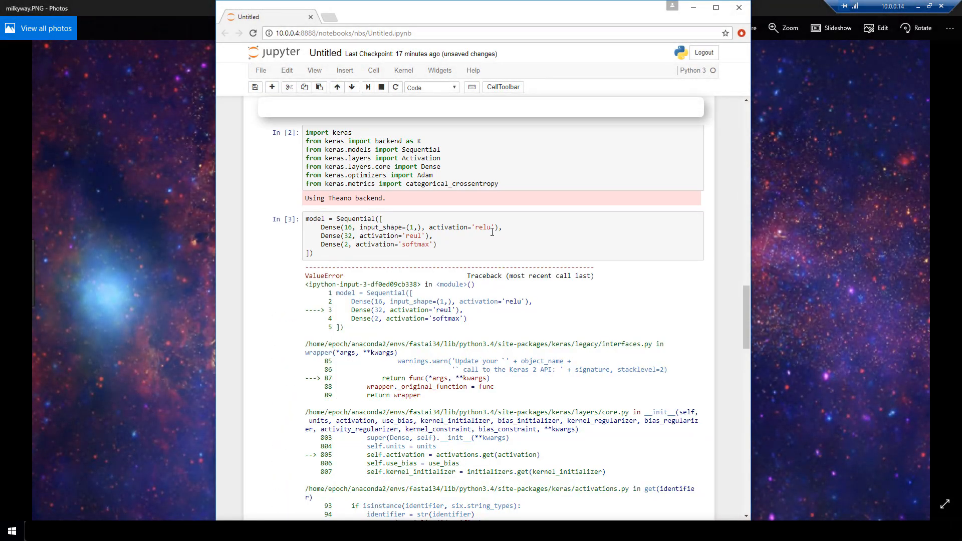
Scroll through the ValueError traceback about the misspelled 'reul' activation
scroll("down", 3)
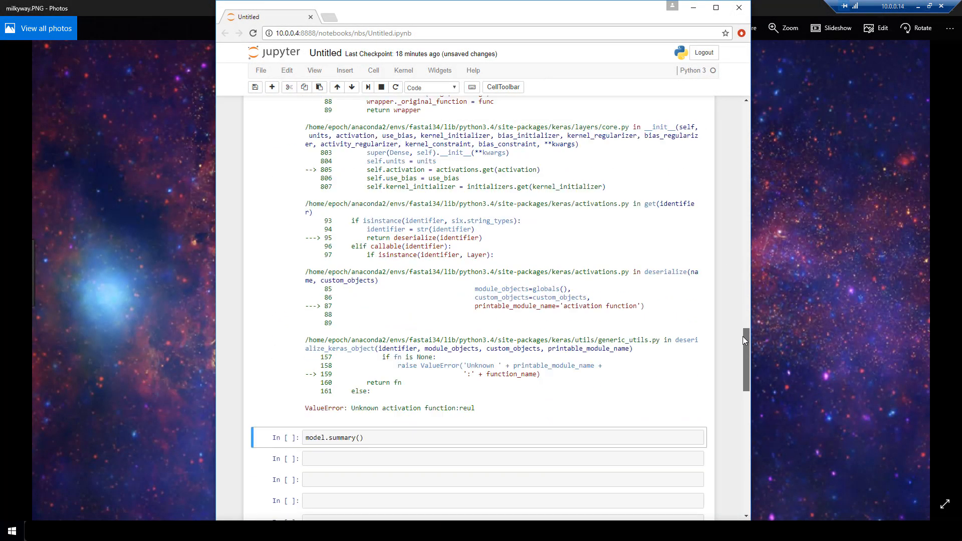
scroll("down", 3)
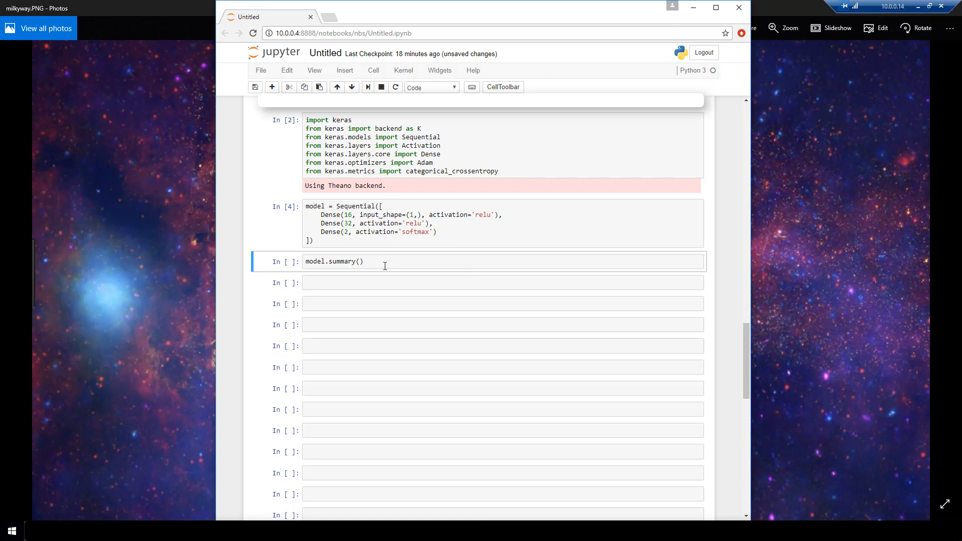
Run model.summary(), listing Dense layers with 32, 544 and 66 parameters
left_click(386, 262)
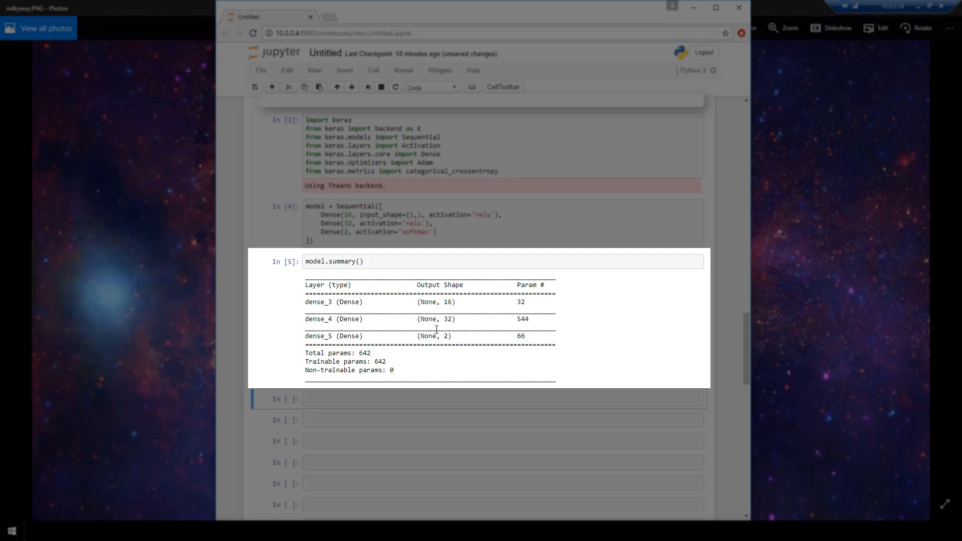
mouse_move(433, 367)
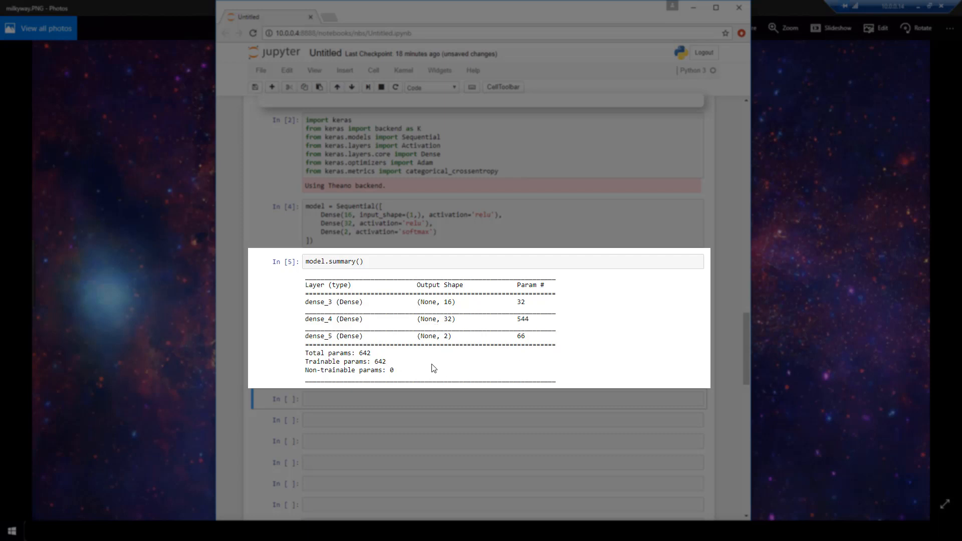
mouse_move(398, 365)
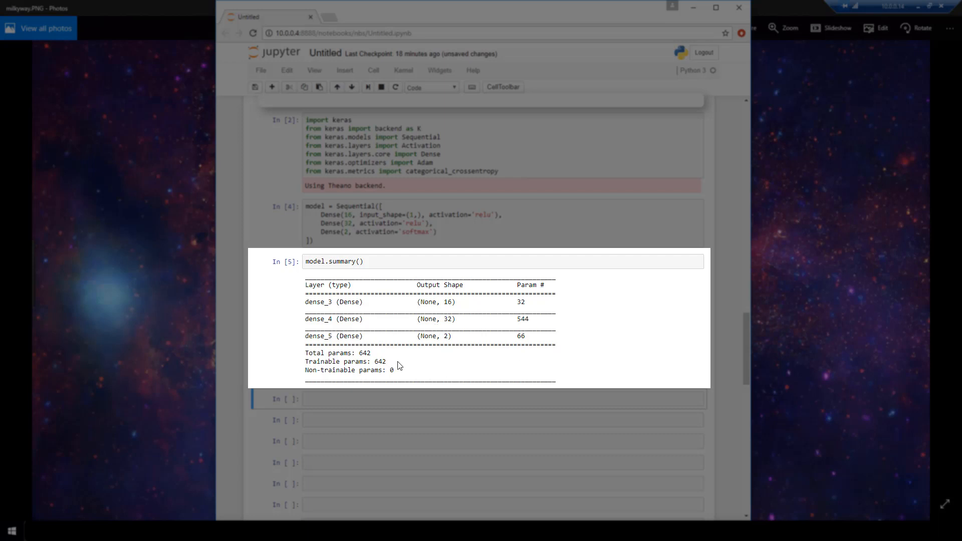